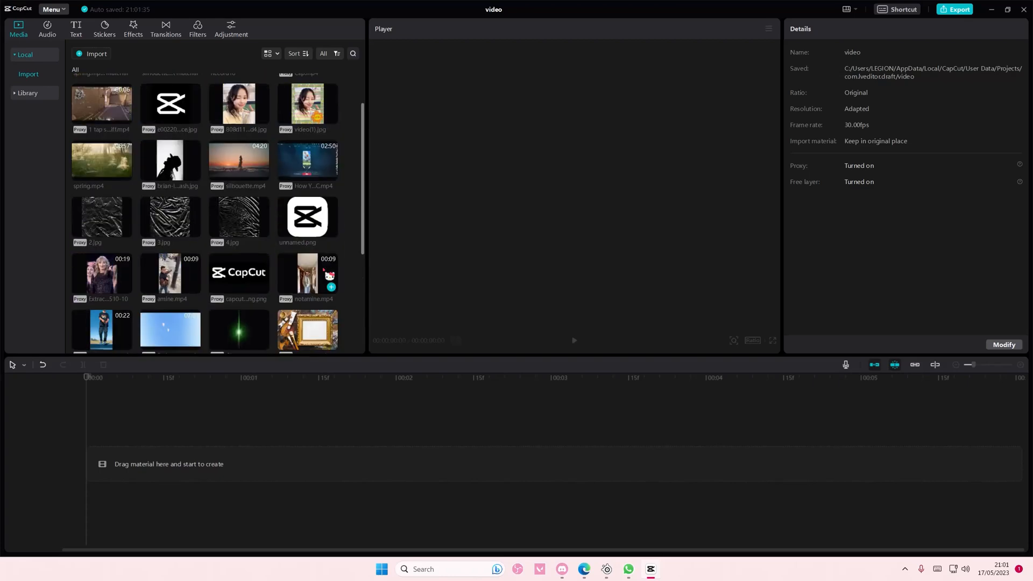
# - Add the Fruits Basket All Openings.mp4 clip from Media onto the timeline
pyautogui.scroll(-3)
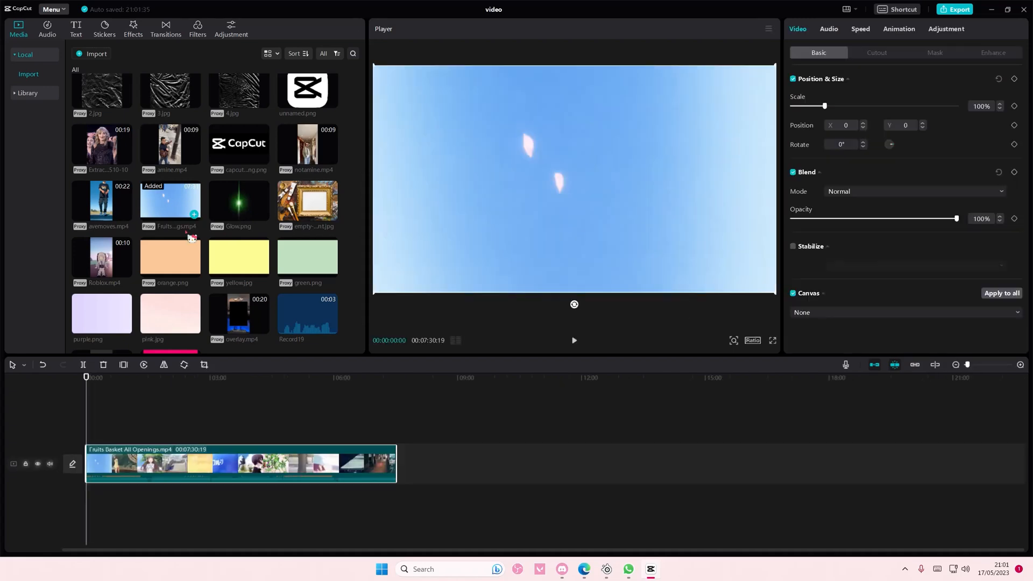
# - Mute the original track and scale the stacked top copy down to 79%
pyautogui.click(50, 464)
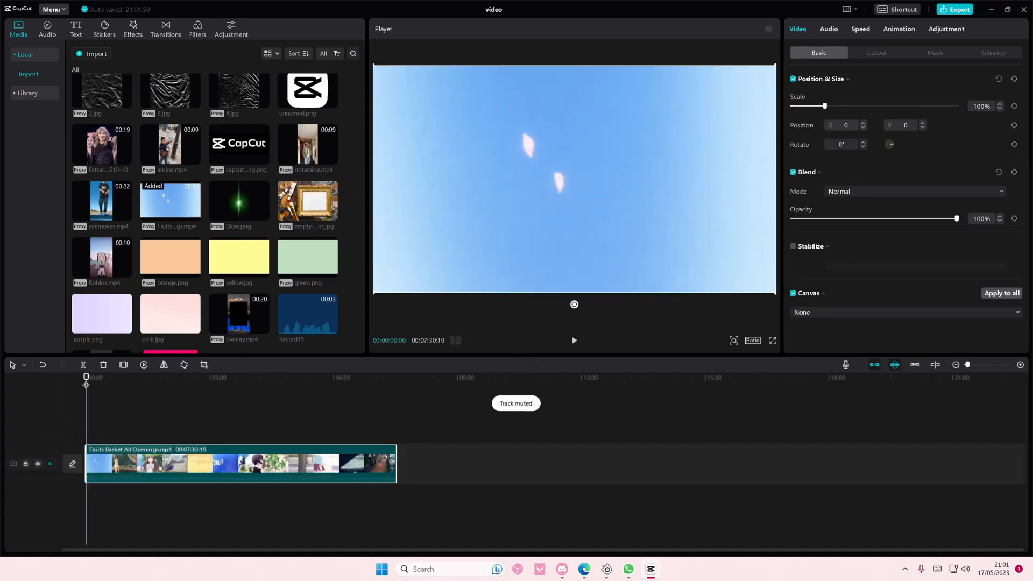
pyautogui.moveTo(101, 436)
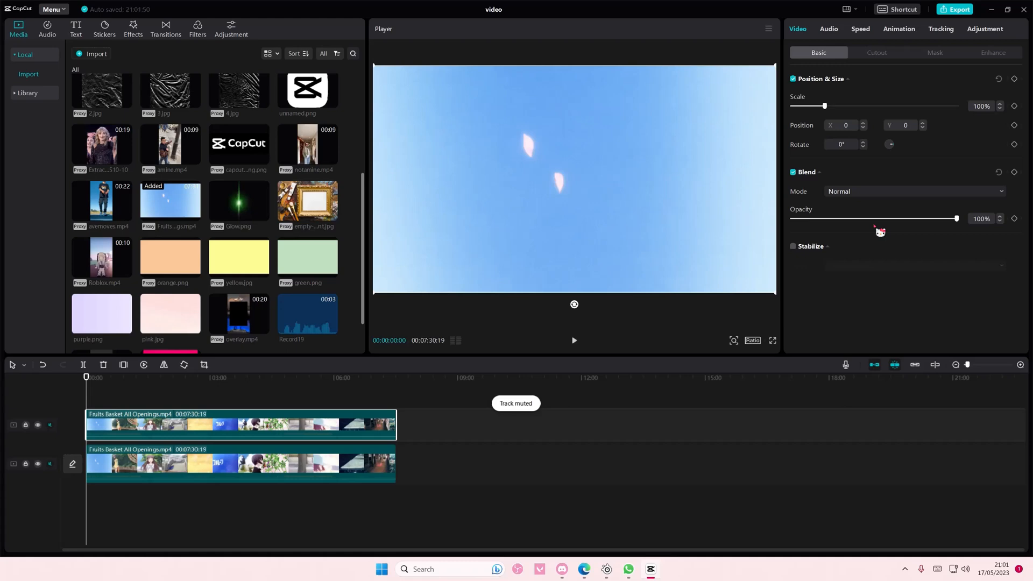
pyautogui.click(573, 181)
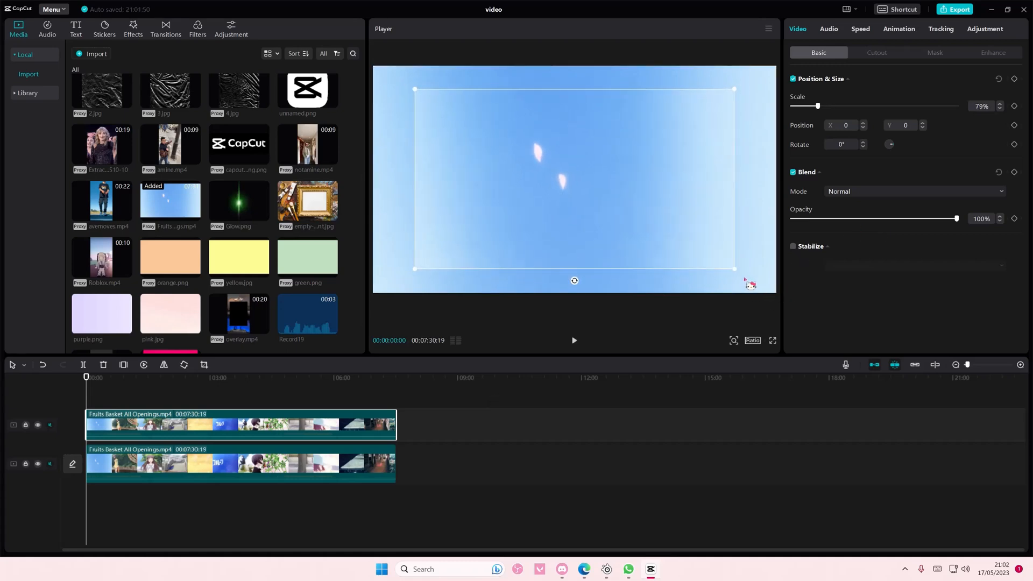
pyautogui.moveTo(37, 109)
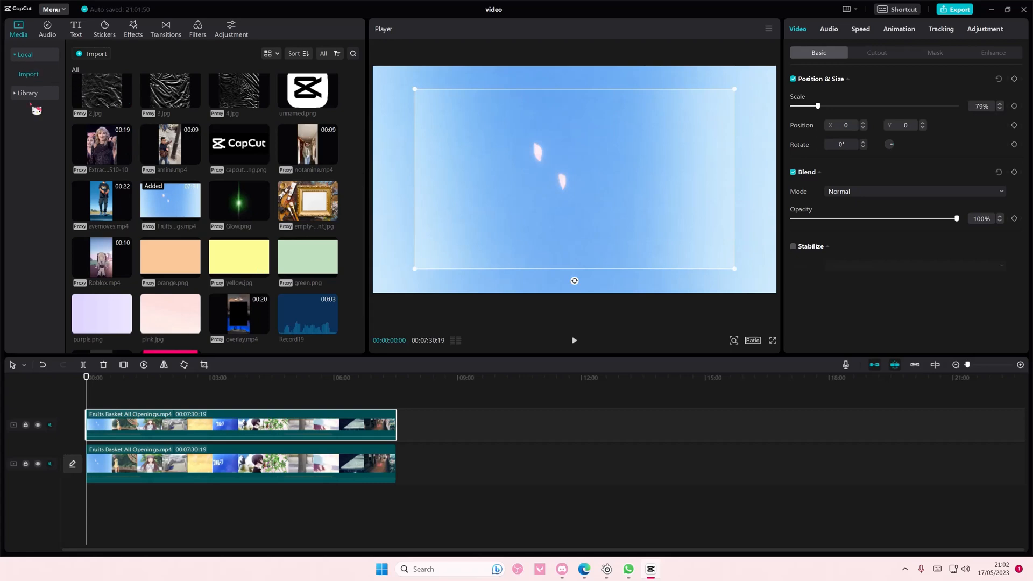
# - Add the black B&W library clip on a track between the two video copies
pyautogui.click(28, 93)
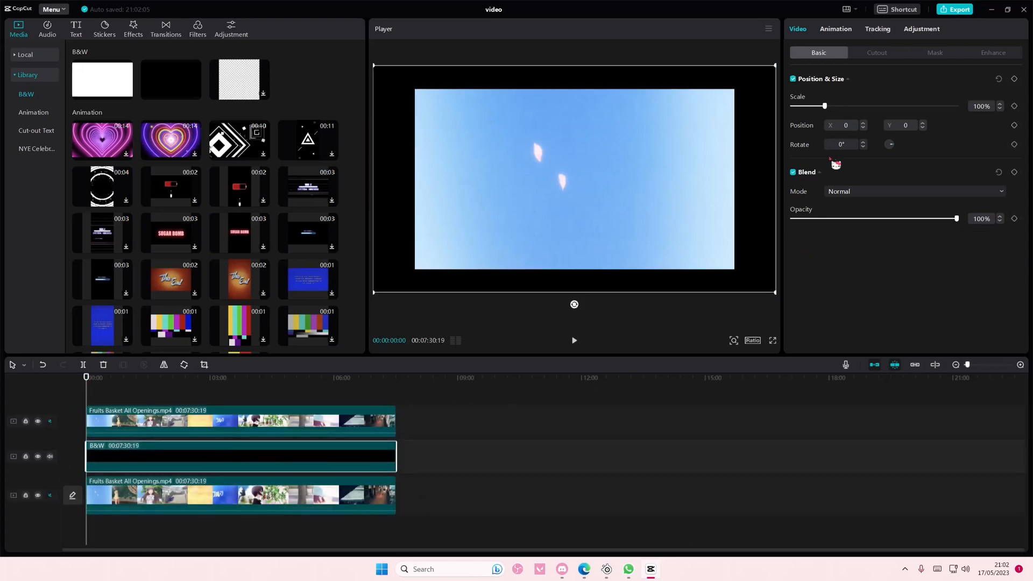
# - Give the black layer a feathered Rectangle mask so it shadows the smaller copy
pyautogui.click(934, 53)
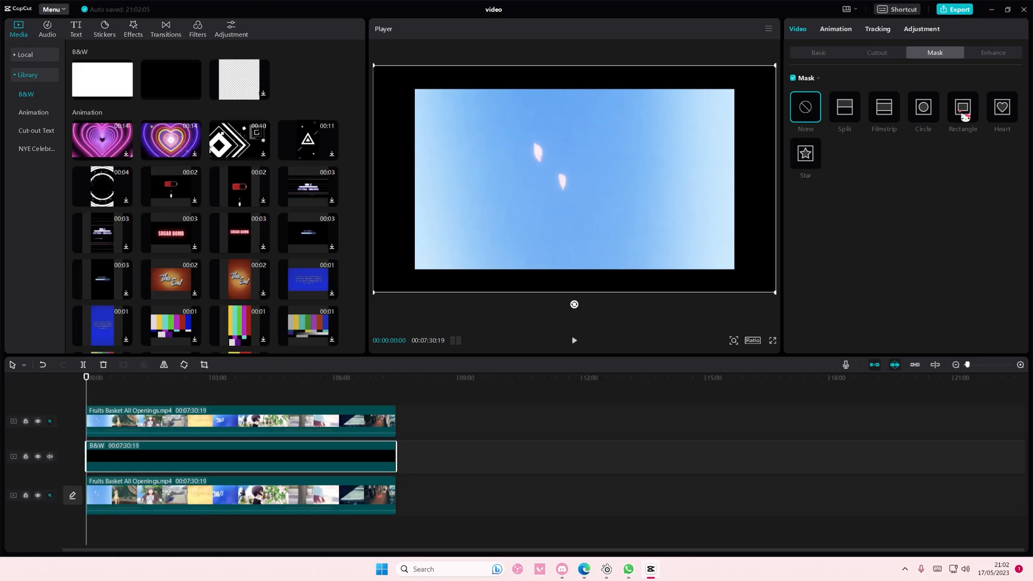
pyautogui.click(962, 107)
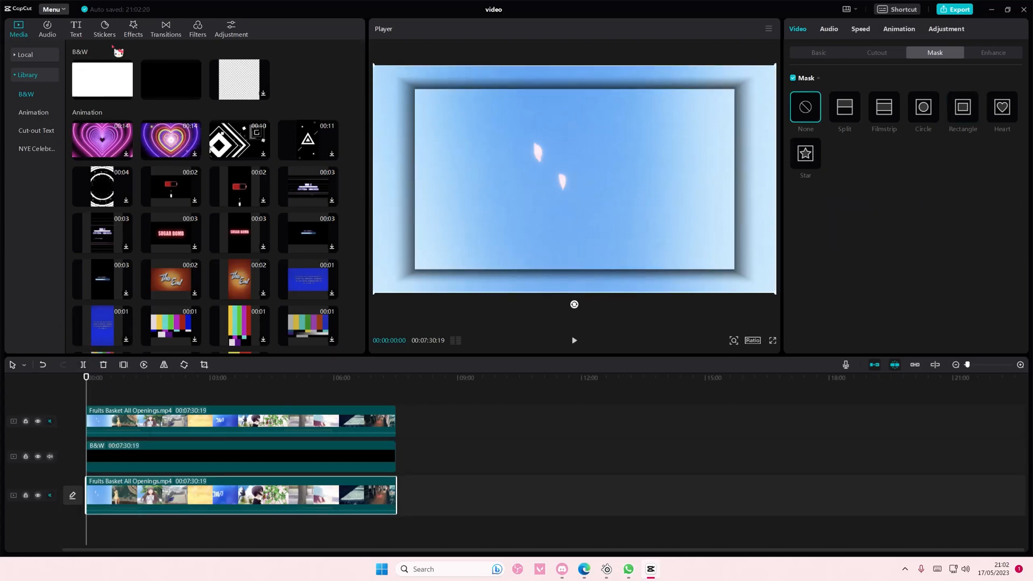
# - Add a Lens Blur effect at strength 50 over the full-size background copy
pyautogui.click(132, 29)
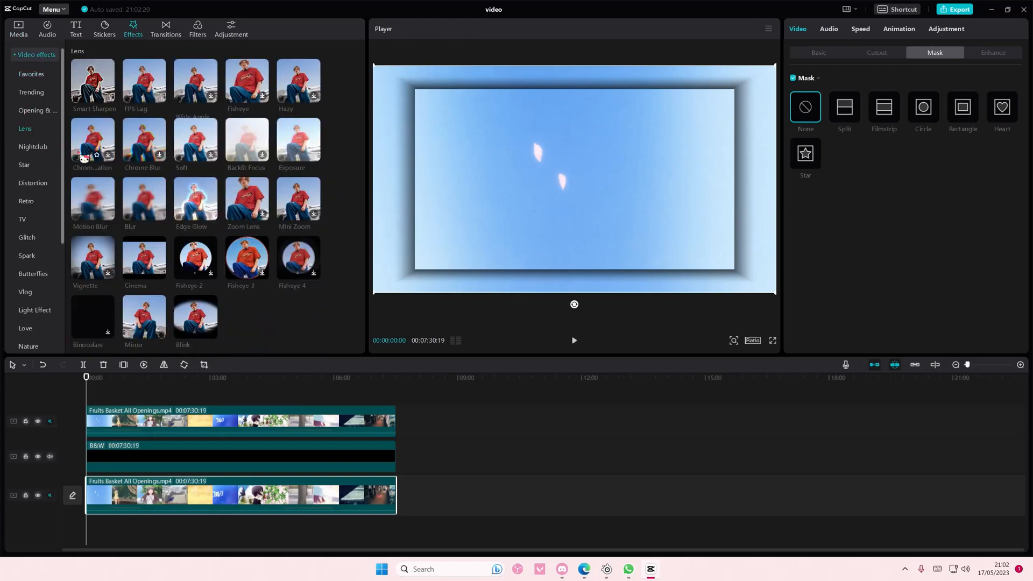
pyautogui.moveTo(118, 202)
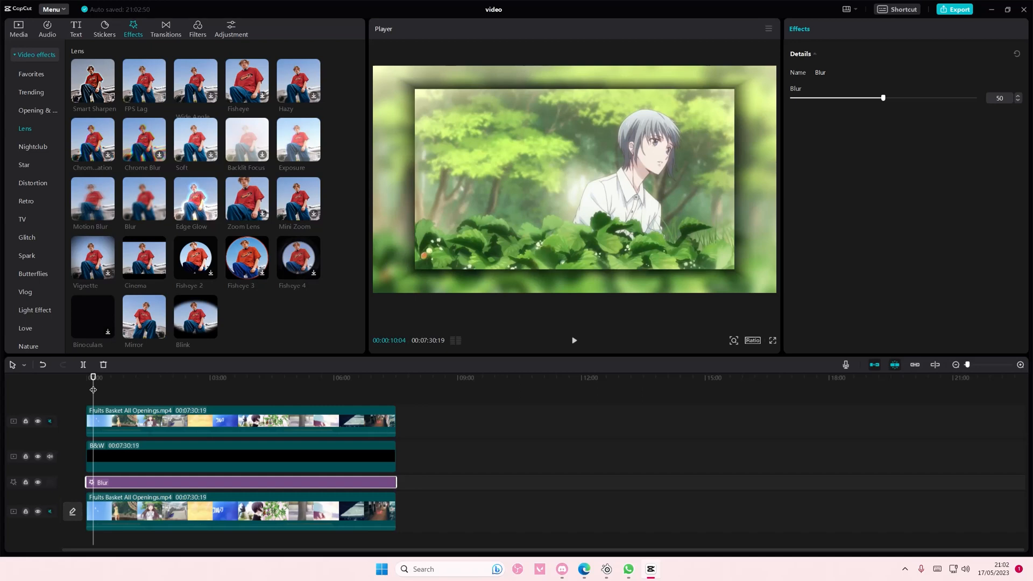
pyautogui.moveTo(733, 451)
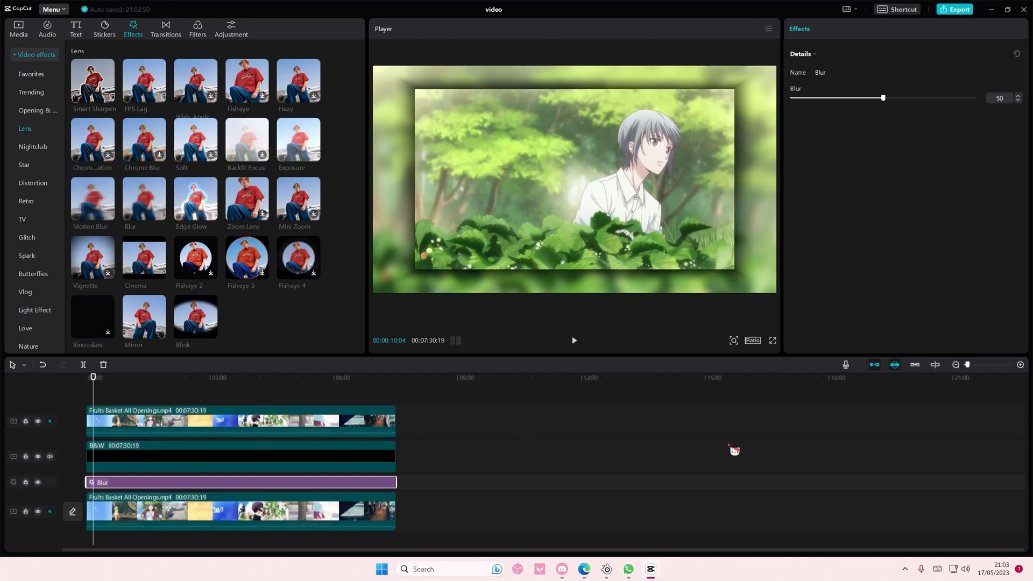